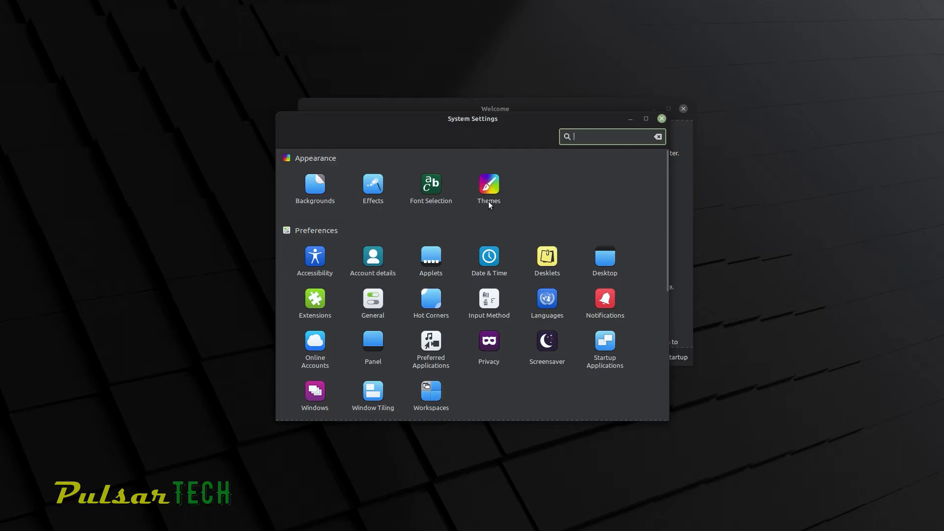
mouse_move(460, 278)
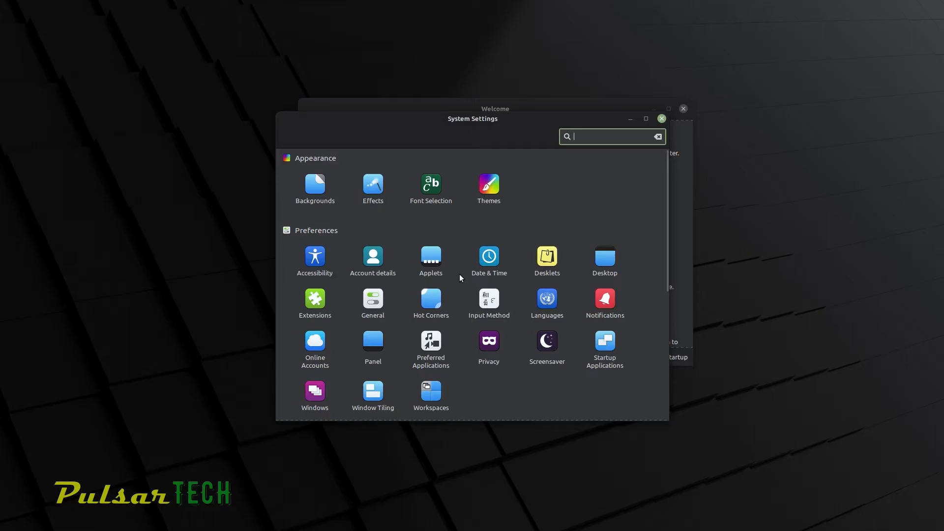
mouse_move(596, 293)
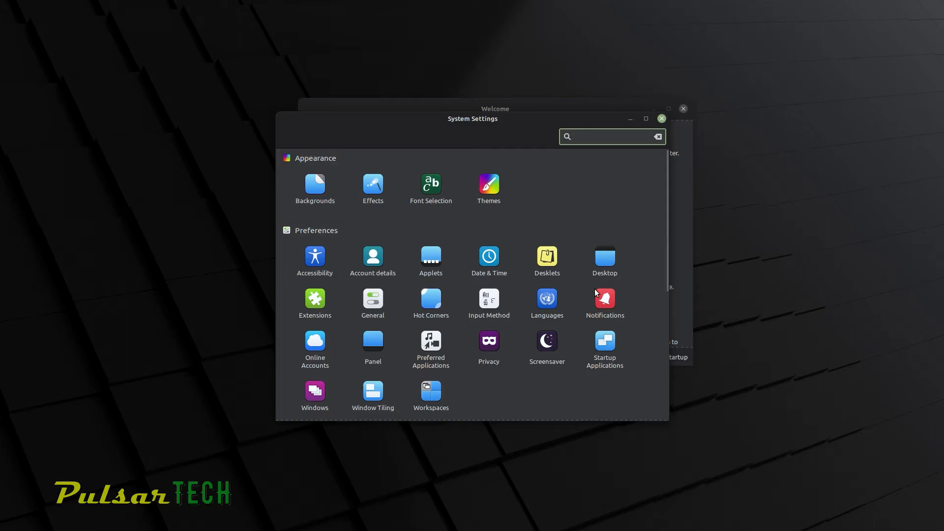
Step: Show the Themes page and the Controls theme picker listing the Mint-Y variants
left_click(608, 136)
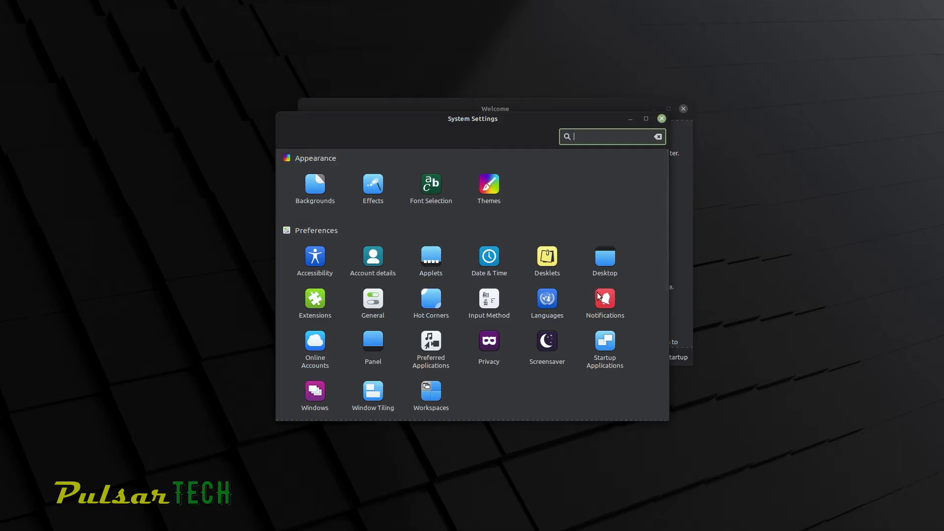
left_click(489, 185)
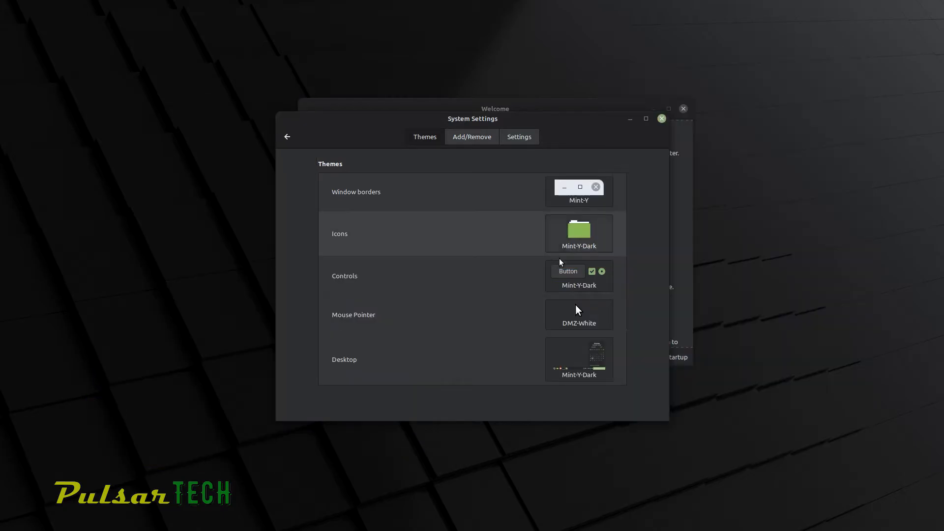
left_click(577, 275)
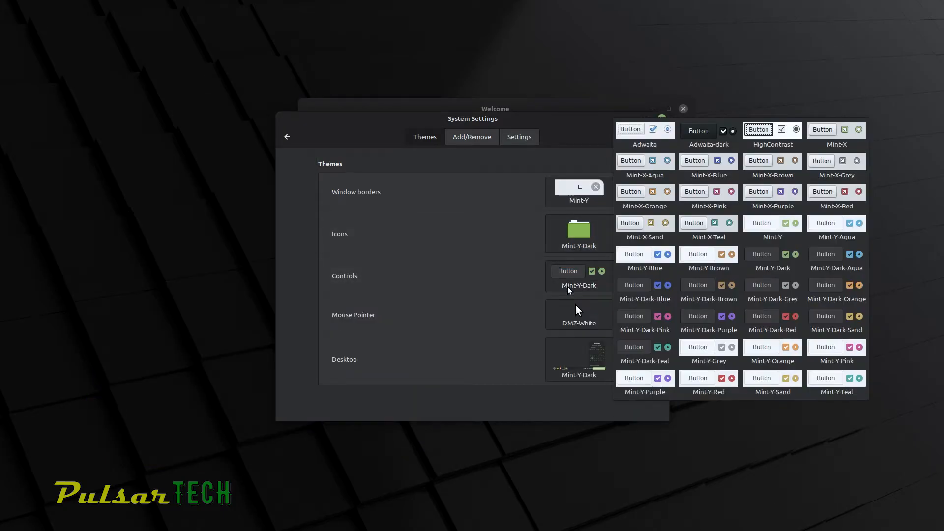